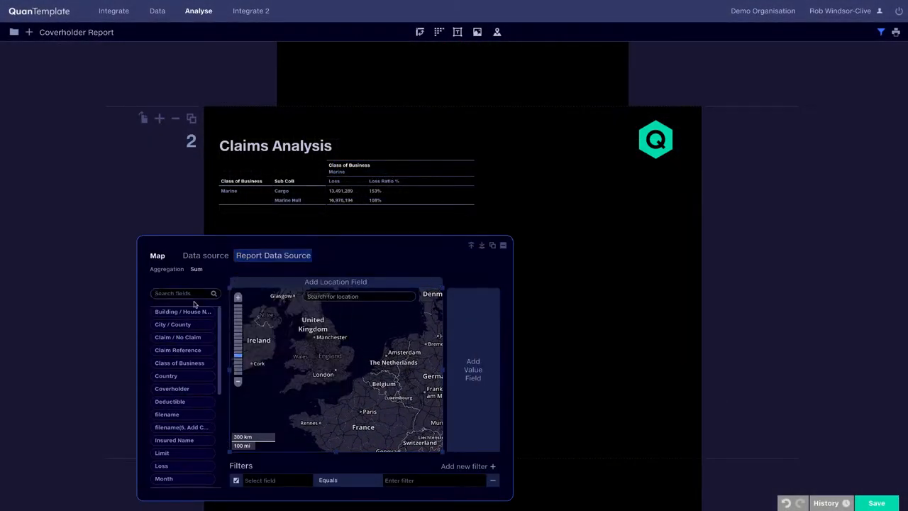
Step: Map summed Loss by Postcode Region, zoom toward London, then go to the title page
{"action": "type", "text": "re"}
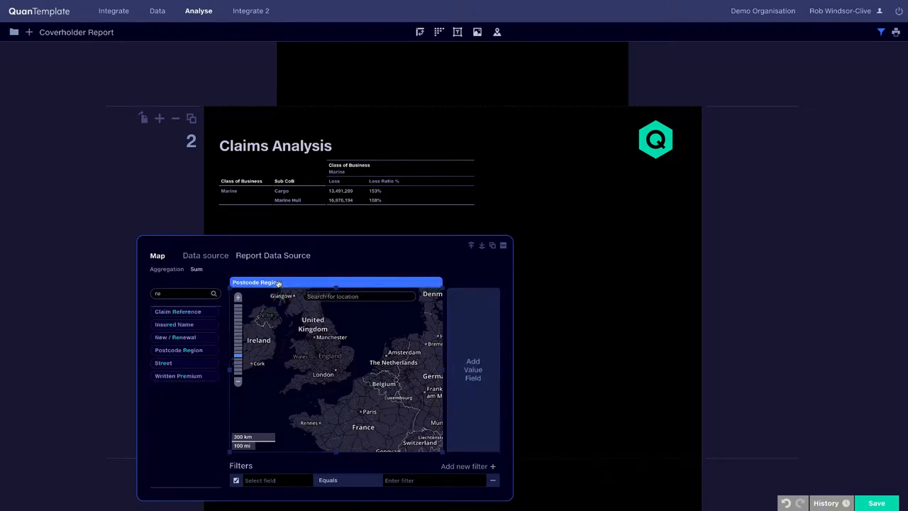
{"action": "type", "text": "loss"}
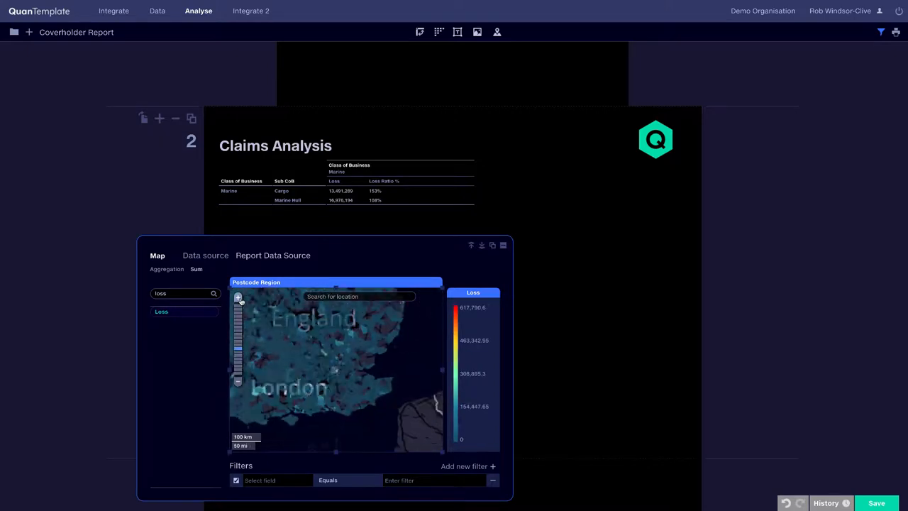
{"action": "left_click", "coordinate": [239, 298]}
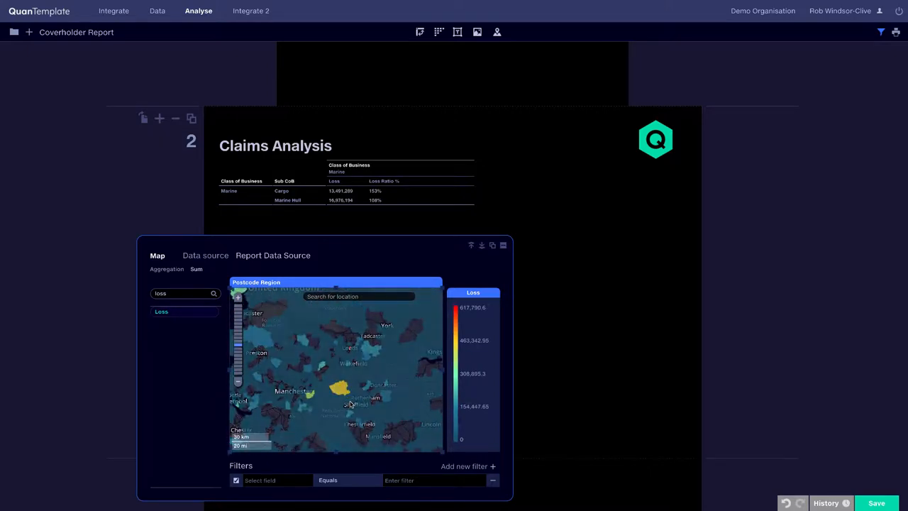
{"action": "left_click", "coordinate": [879, 32]}
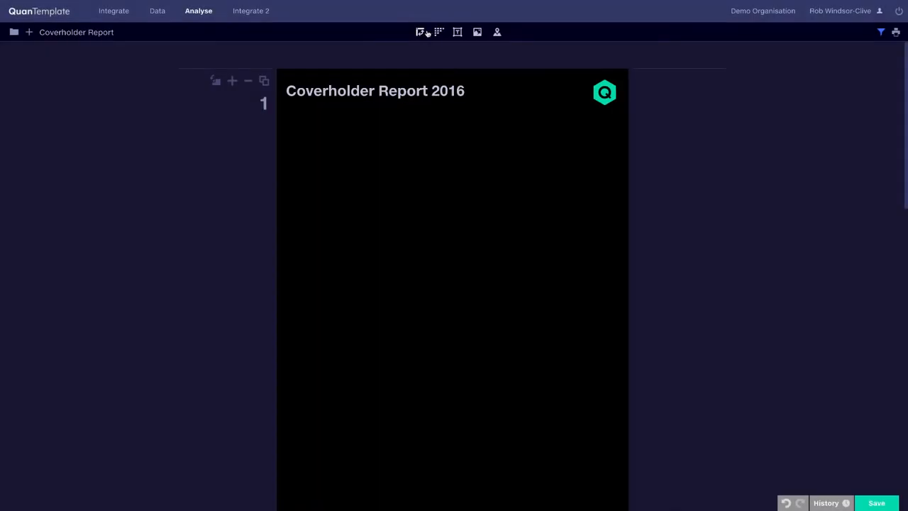
Step: Insert a new pivot table and split its columns by Coverholder
{"action": "left_click", "coordinate": [420, 31]}
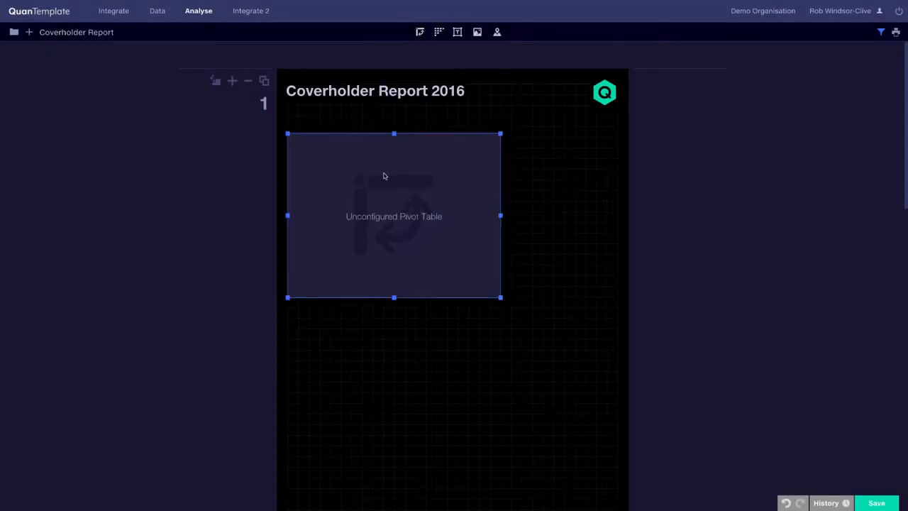
{"action": "double_click", "coordinate": [395, 216]}
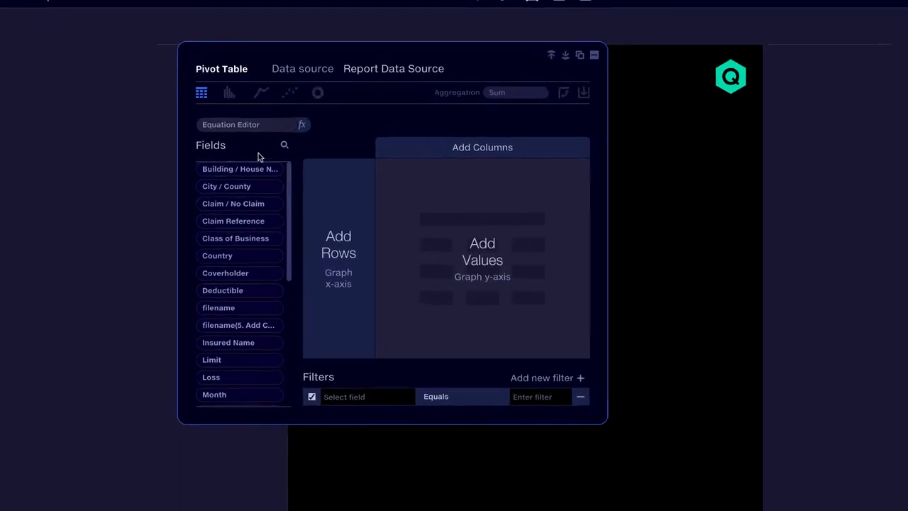
{"action": "type", "text": "cov"}
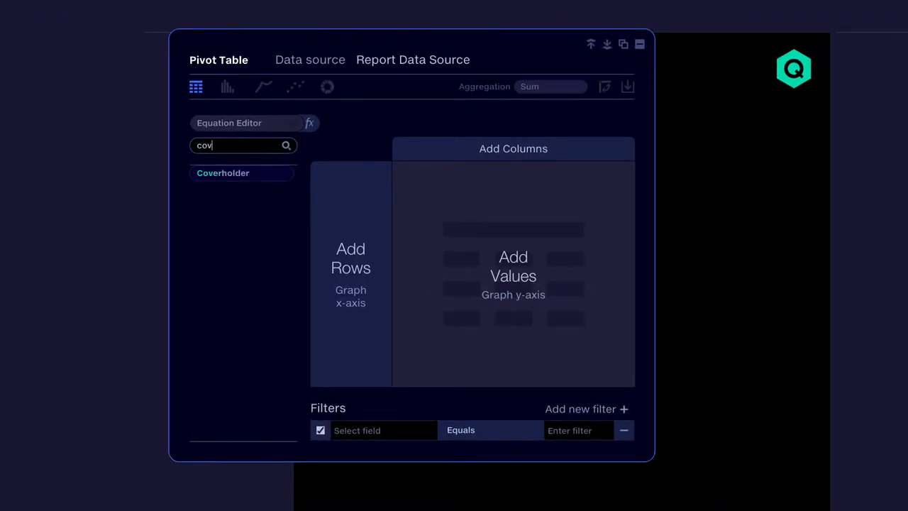
{"action": "left_click_drag", "start_coordinate": [223, 173], "coordinate": [468, 149]}
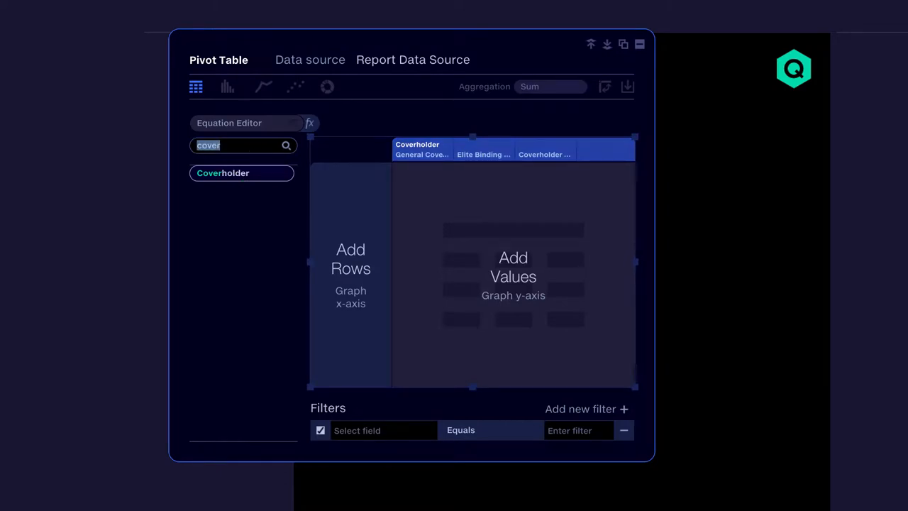
Step: Add Written Premium as the value and Month as rows, shown as a stacked bar chart
{"action": "type", "text": "prem"}
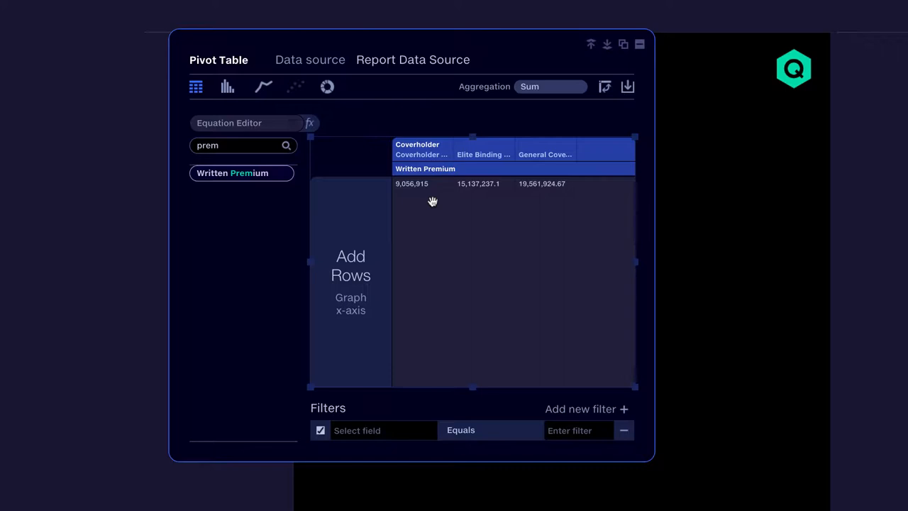
{"action": "left_click", "coordinate": [326, 86]}
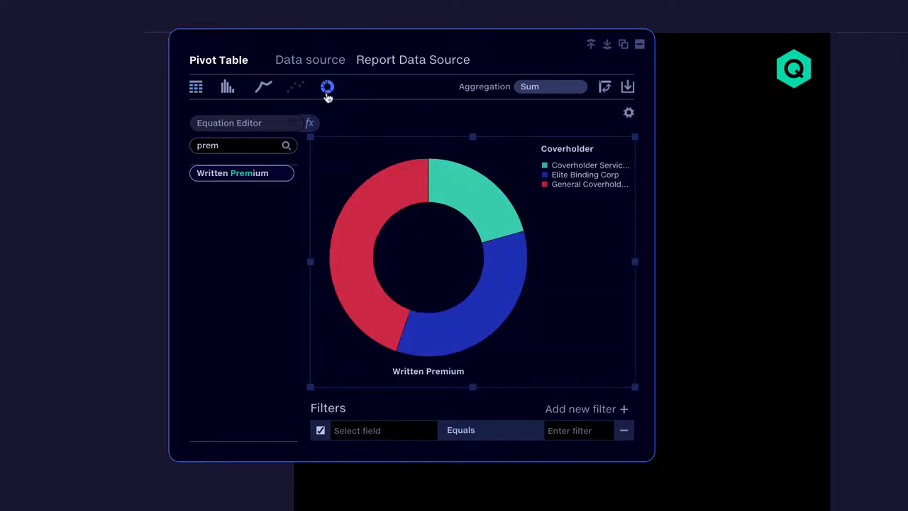
{"action": "left_click", "coordinate": [227, 87]}
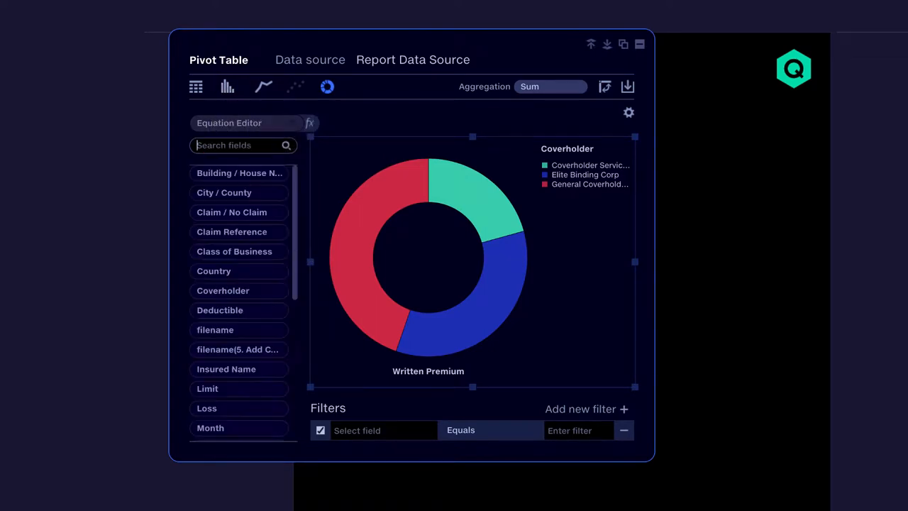
{"action": "type", "text": "month"}
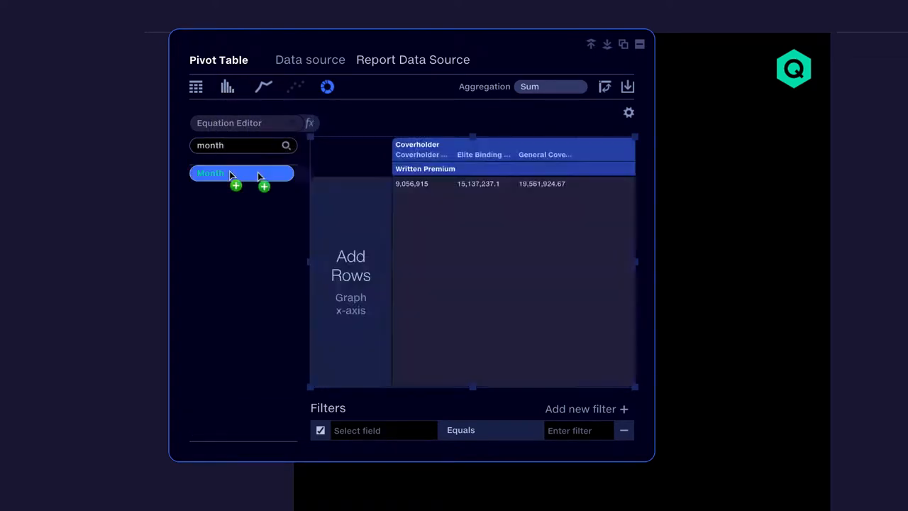
{"action": "left_click", "coordinate": [227, 87]}
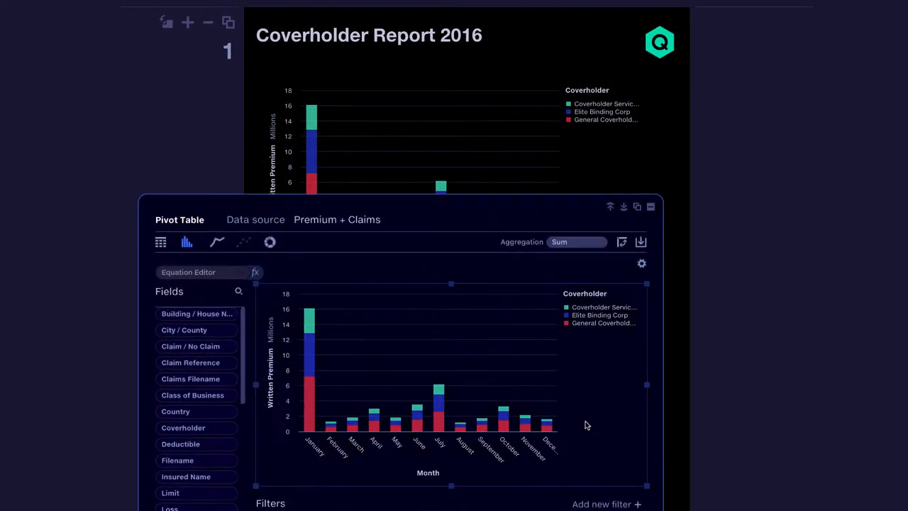
Step: Switch back to table view and add Loss as a second value column
{"action": "left_click", "coordinate": [161, 241]}
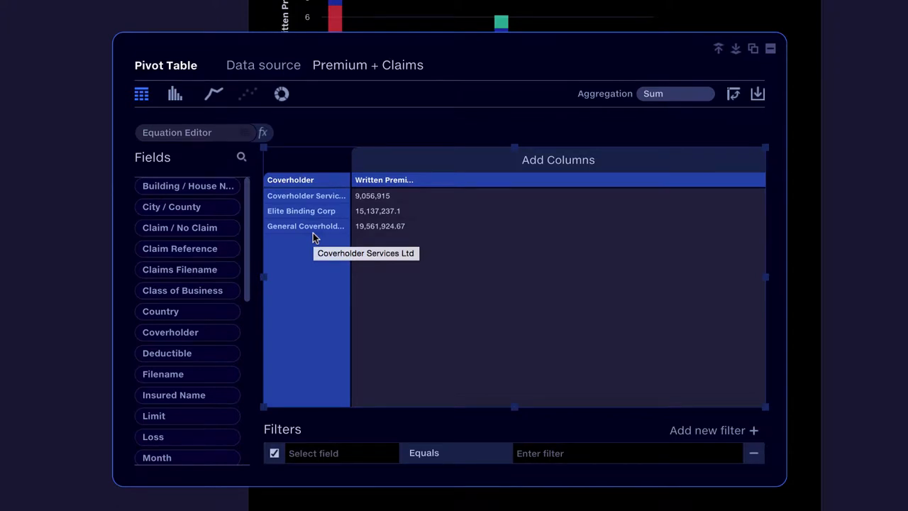
{"action": "left_click_drag", "start_coordinate": [153, 437], "coordinate": [400, 258]}
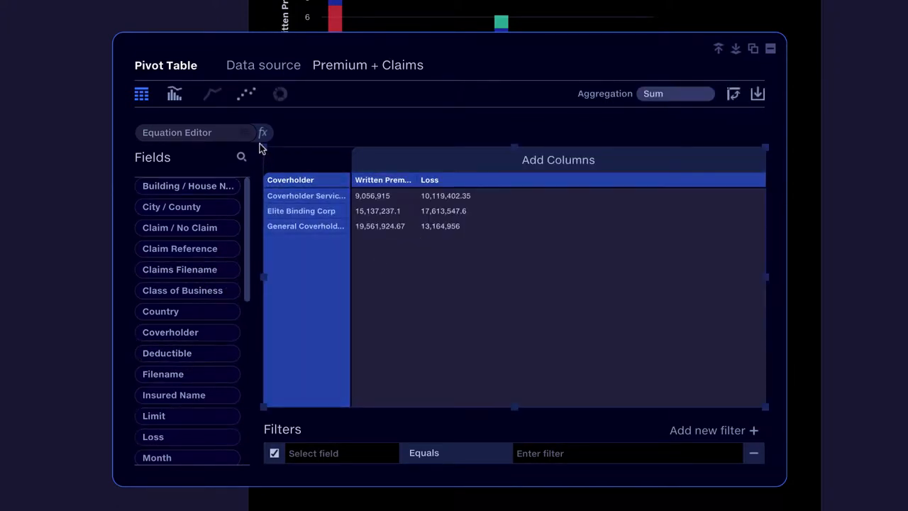
{"action": "left_click", "coordinate": [263, 134]}
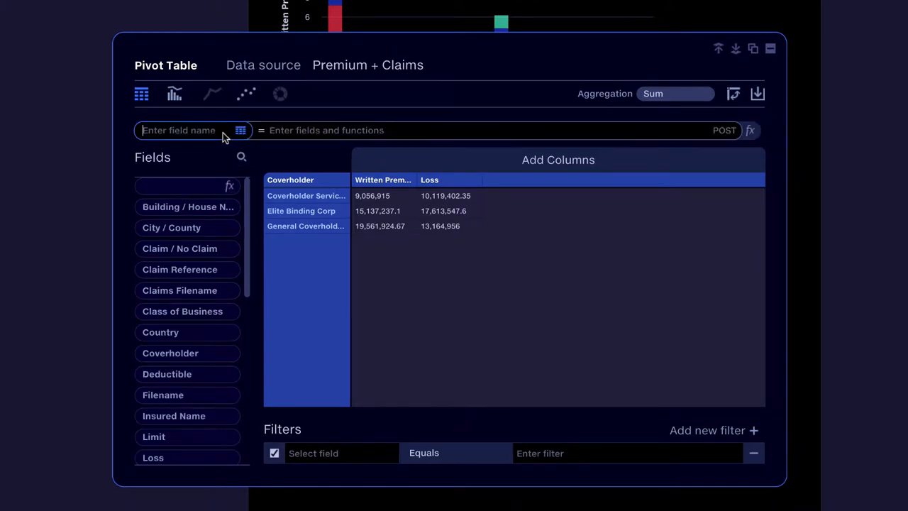
Step: Create calculated field Loss Ratio = 'Loss'/'Written Premium' formatted as Percent
{"action": "type", "text": "Loss Ratio"}
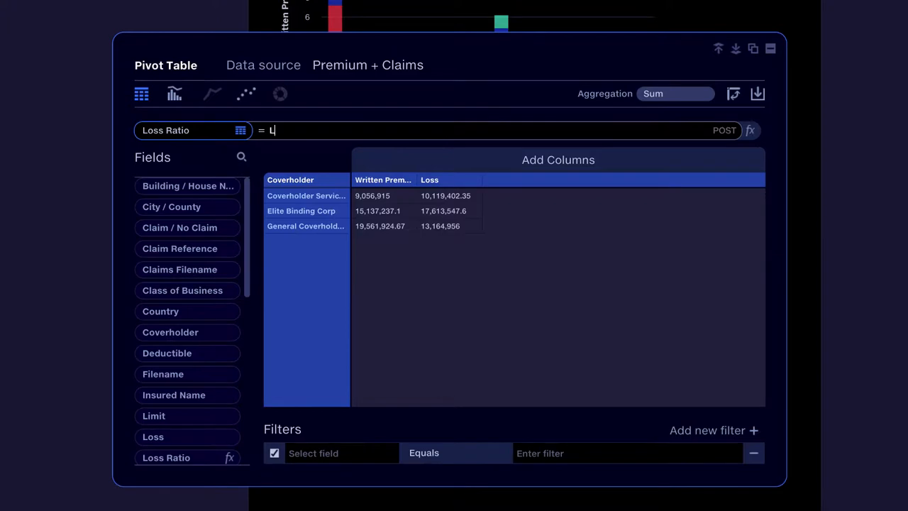
{"action": "type", "text": "'Loss'/Wri"}
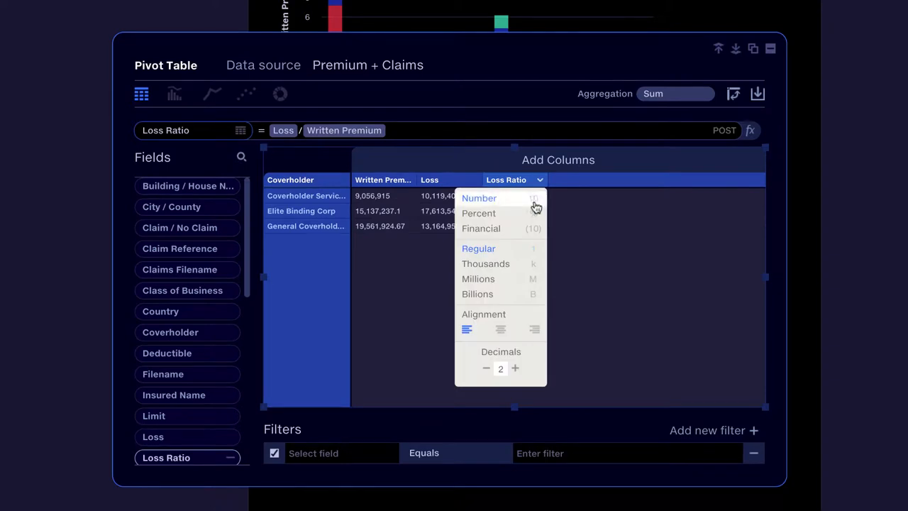
{"action": "left_click", "coordinate": [478, 212]}
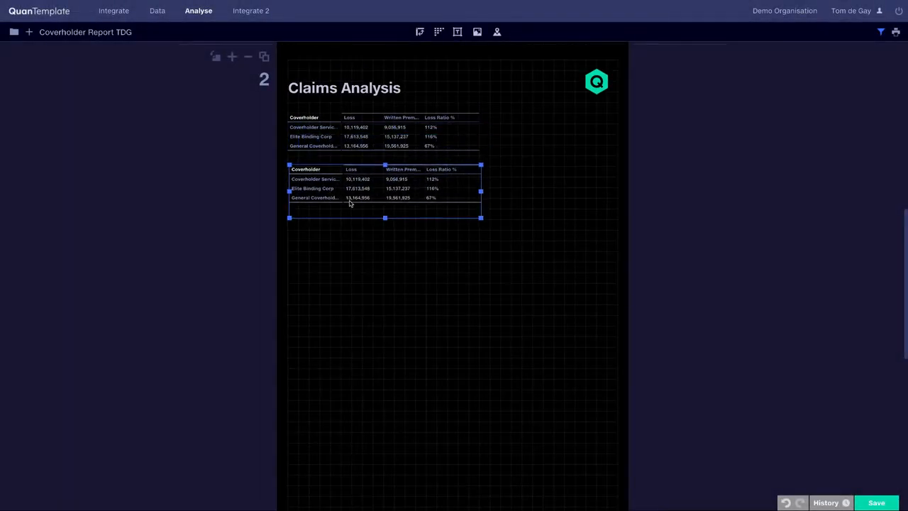
Step: Add a report-wide Class of Business Equals Marine filter via the data source filter
{"action": "double_click", "coordinate": [384, 191]}
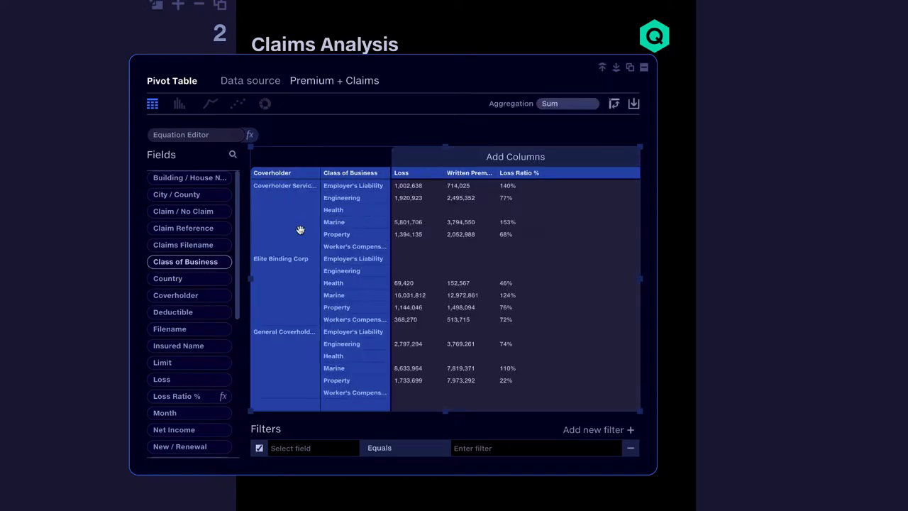
{"action": "left_click", "coordinate": [178, 103]}
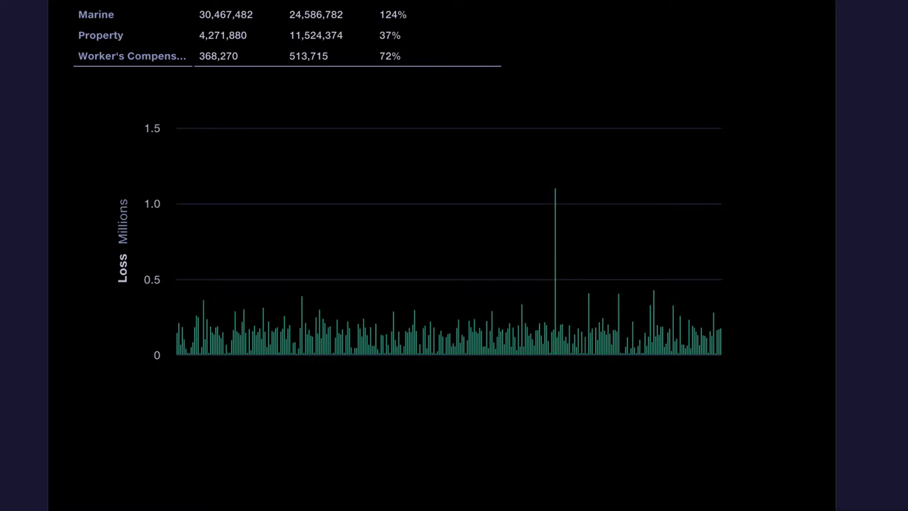
{"action": "left_click", "coordinate": [874, 40]}
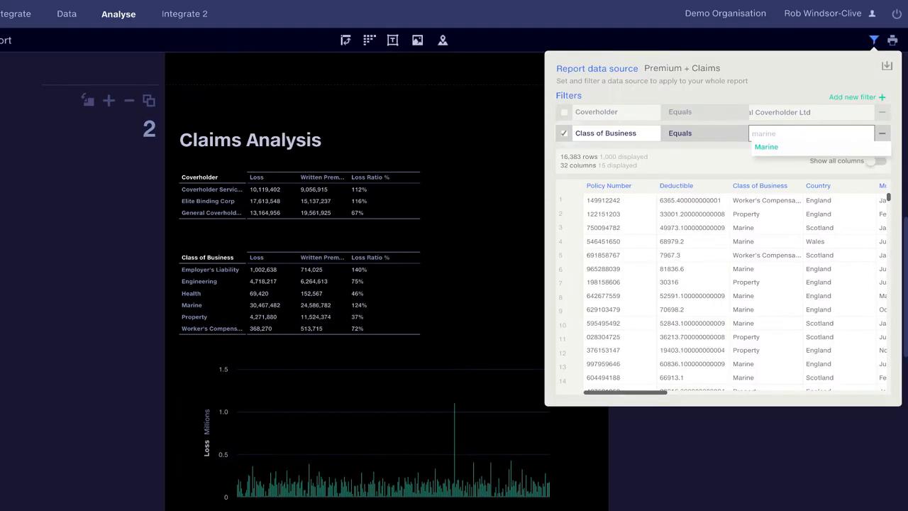
{"action": "left_click", "coordinate": [766, 146]}
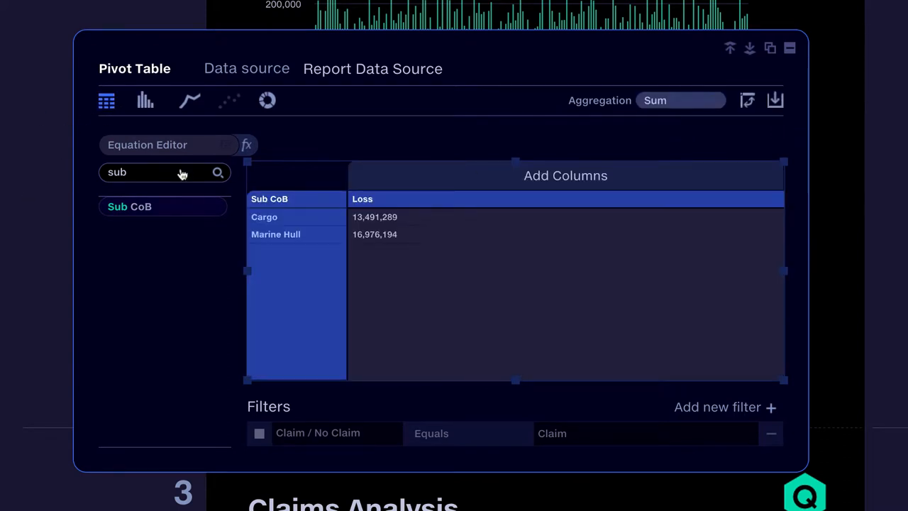
Step: Add Loss Ratio % as a second column beside Loss for Cargo and Marine Hull
{"action": "left_click_drag", "start_coordinate": [142, 230], "coordinate": [491, 228]}
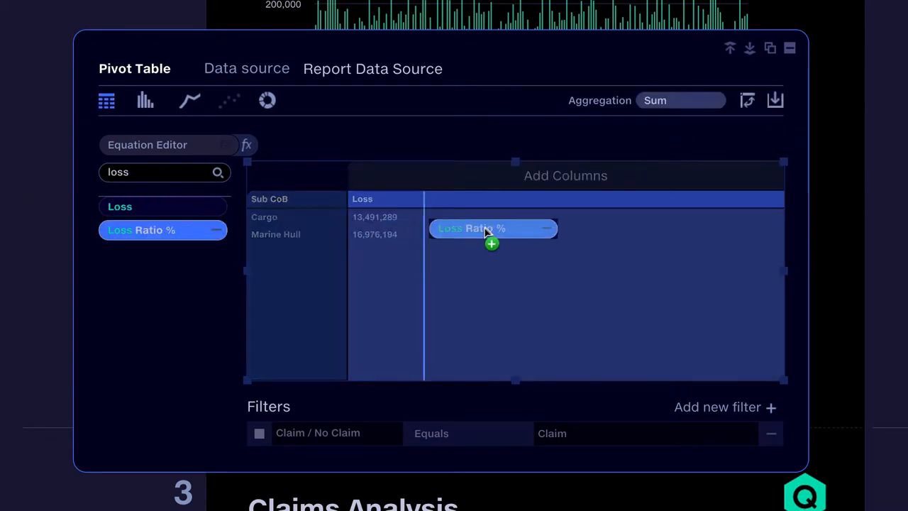
{"action": "left_click_drag", "start_coordinate": [494, 226], "coordinate": [461, 199]}
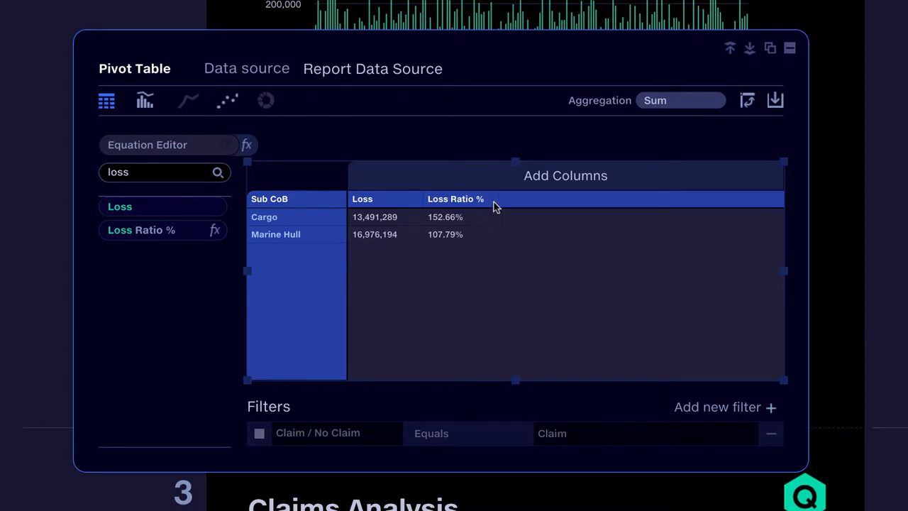
{"action": "left_click", "coordinate": [488, 198]}
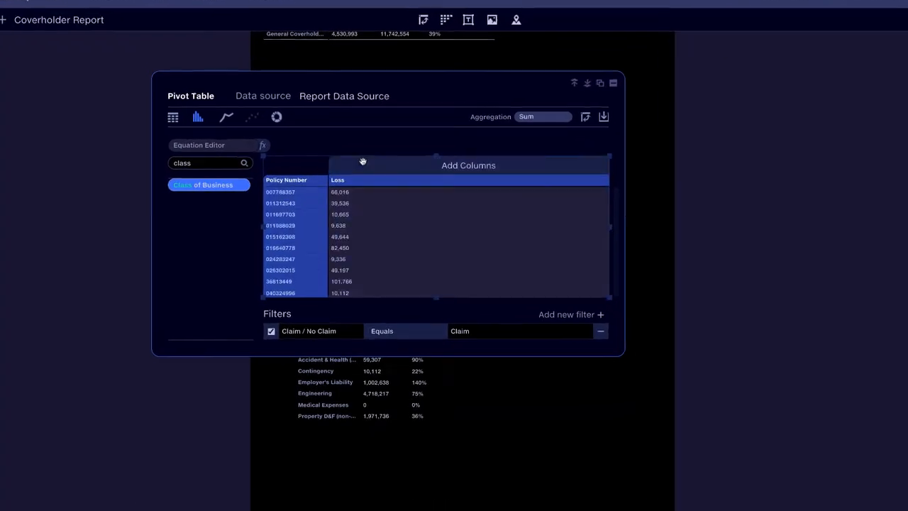
Step: Build the Engineering loss-ratio pivot and filter Loss Less than 1e6, dropping the ratio to 58%
{"action": "left_click", "coordinate": [197, 116]}
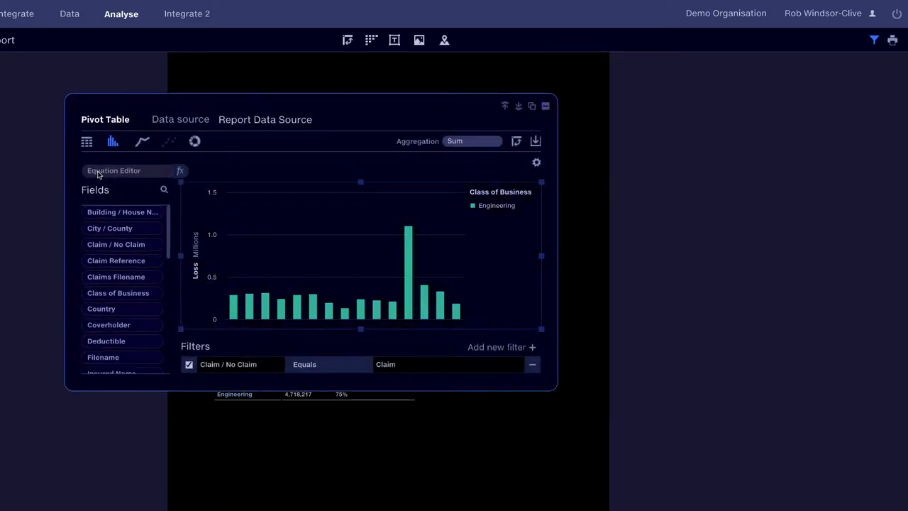
{"action": "type", "text": "ins"}
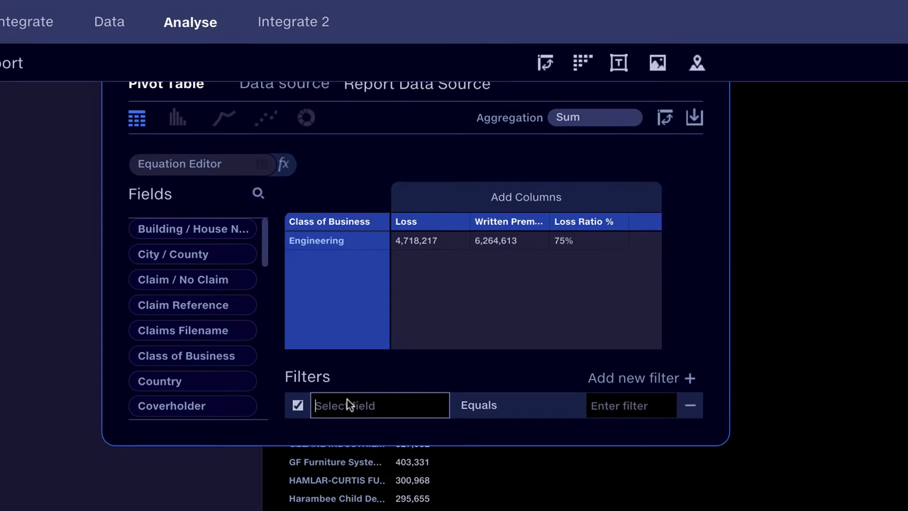
{"action": "type", "text": "loss"}
{"action": "left_click", "coordinate": [632, 406]}
{"action": "type", "text": "1e6"}
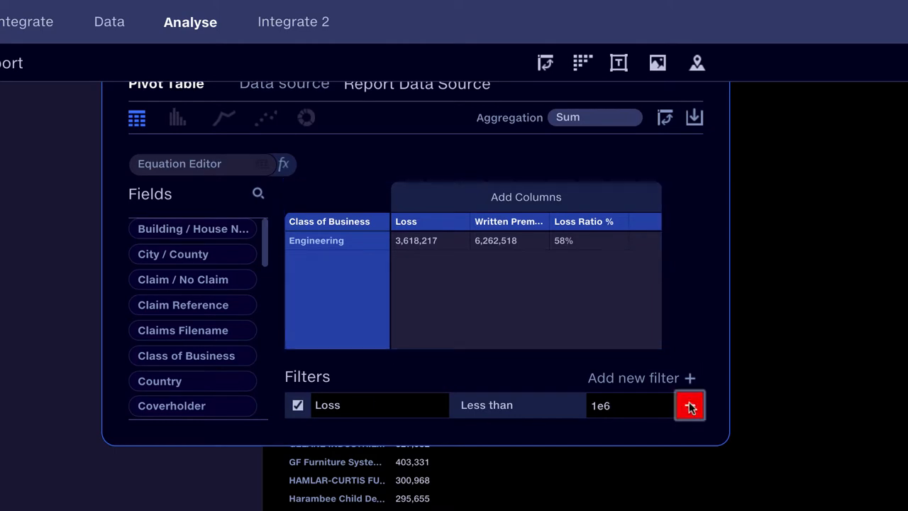
{"action": "left_click", "coordinate": [689, 406]}
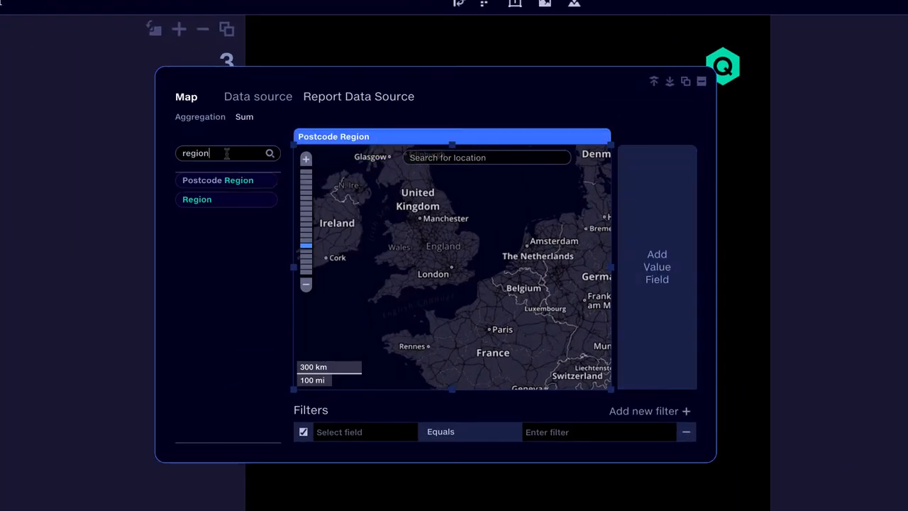
Step: Map Written Premium by postcode region filtered to Engineering and Property, zoomed into London
{"action": "type", "text": "prem"}
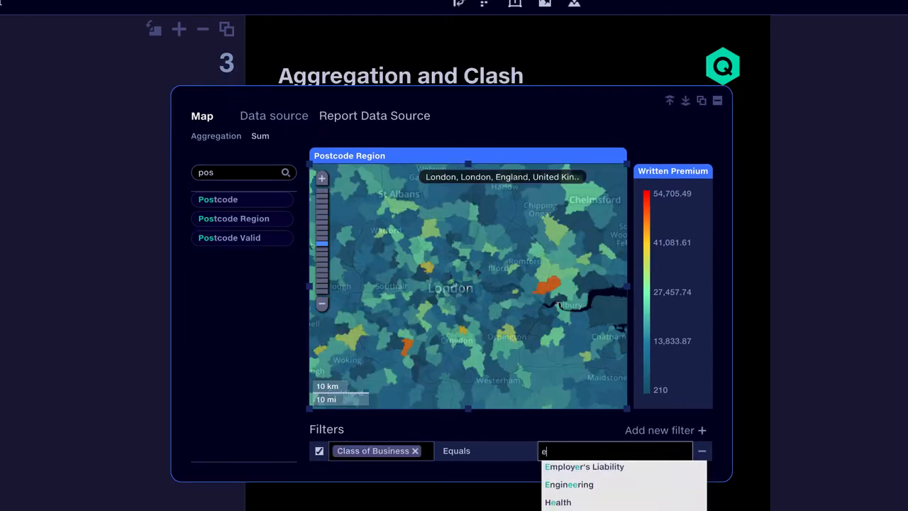
{"action": "type", "text": "ngineering, prop"}
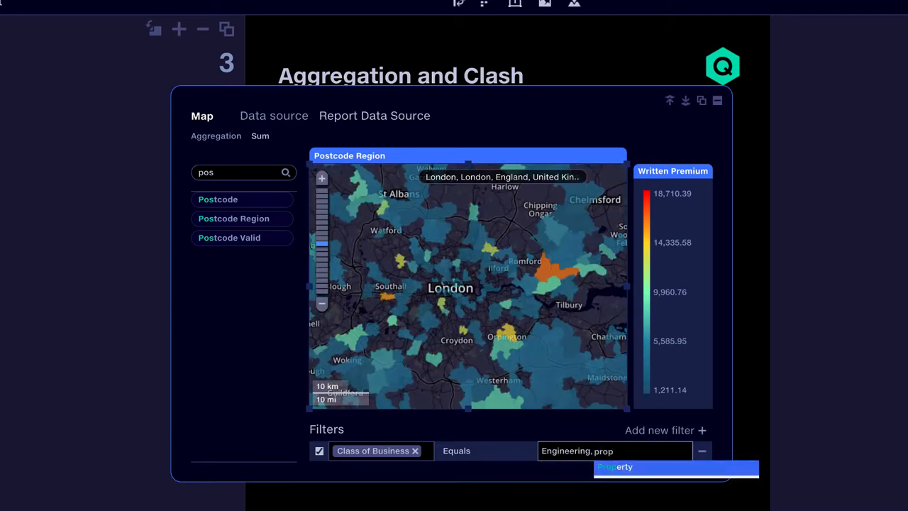
{"action": "left_click", "coordinate": [614, 466]}
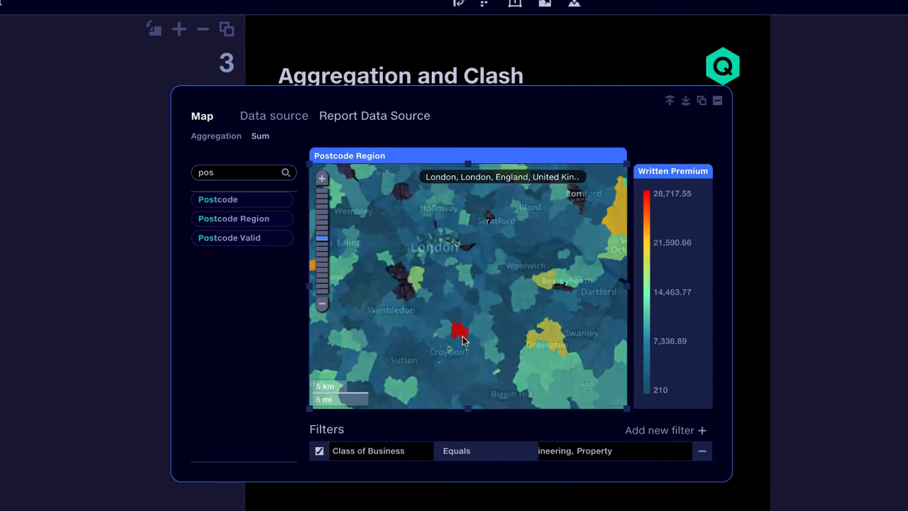
{"action": "scroll", "scroll_direction": "up", "scroll_amount": 3}
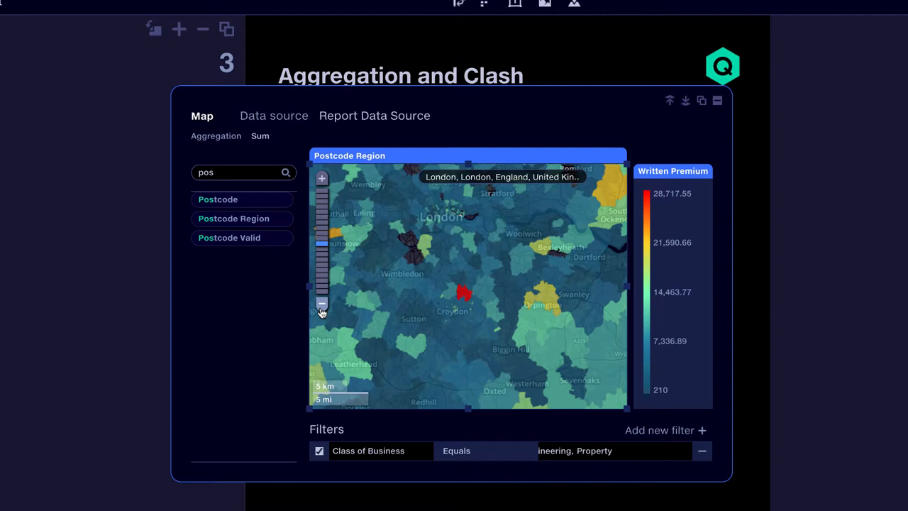
{"action": "left_click", "coordinate": [320, 304]}
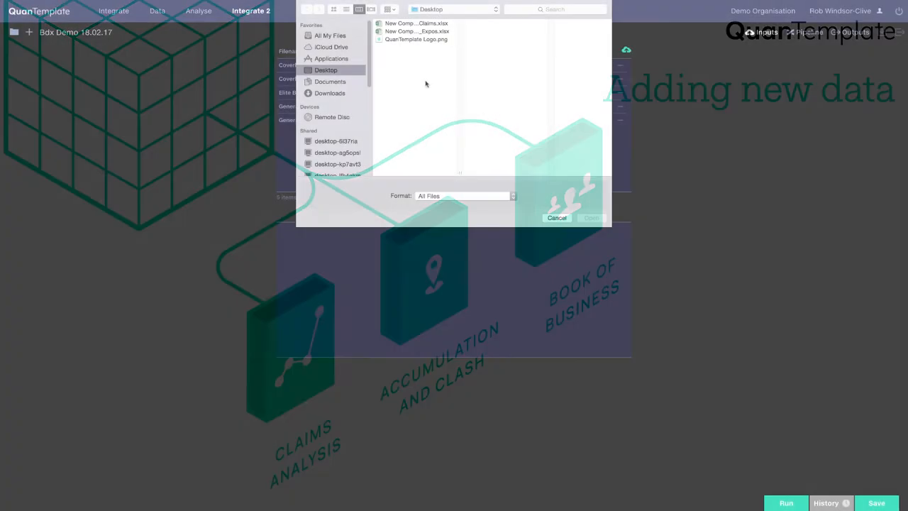
Step: Browse the add-data file chooser to the Desktop
{"action": "left_click", "coordinate": [591, 219]}
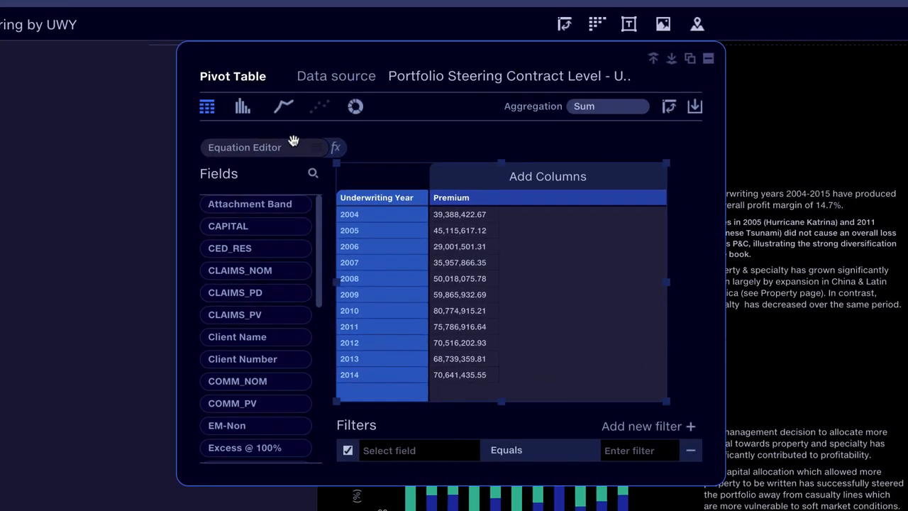
Step: Switch the monthly Written Premium chart from donut to stacked bars split by coverholder
{"action": "left_click", "coordinate": [241, 106]}
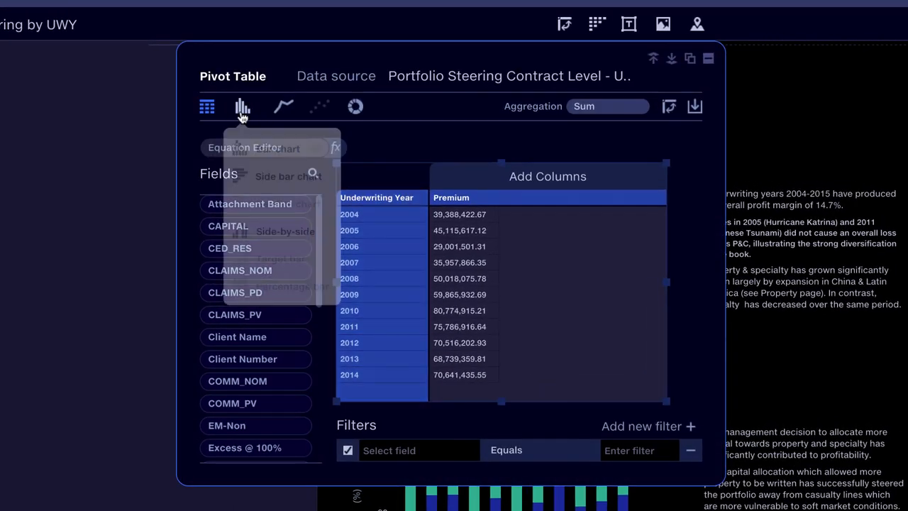
{"action": "left_click", "coordinate": [241, 106]}
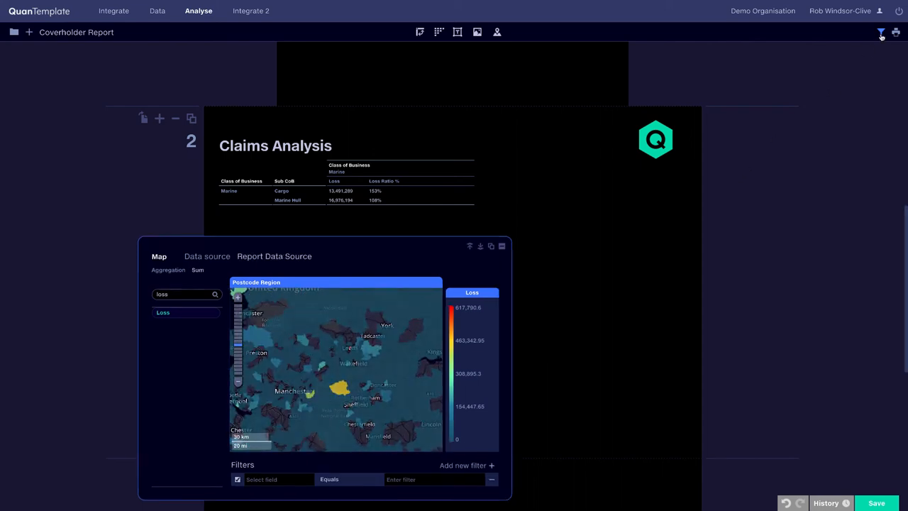
{"action": "left_click", "coordinate": [881, 33]}
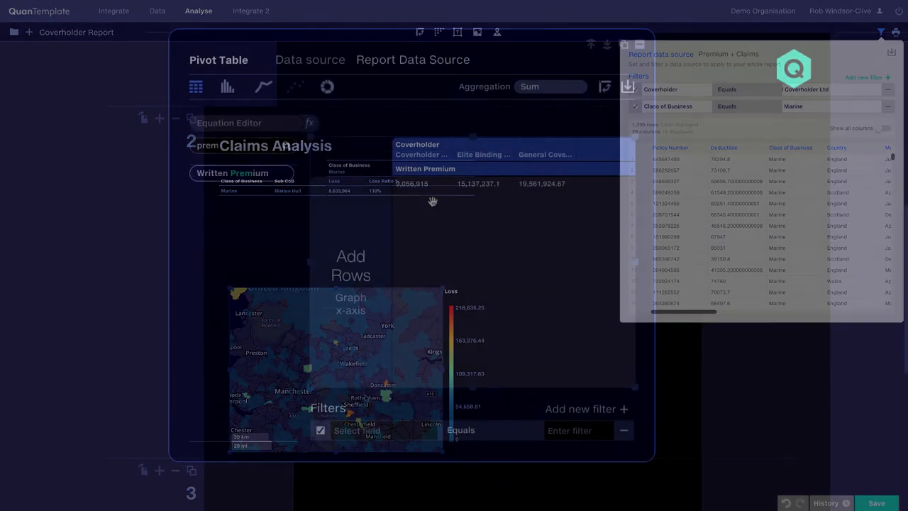
{"action": "left_click", "coordinate": [326, 87]}
{"action": "type", "text": "month"}
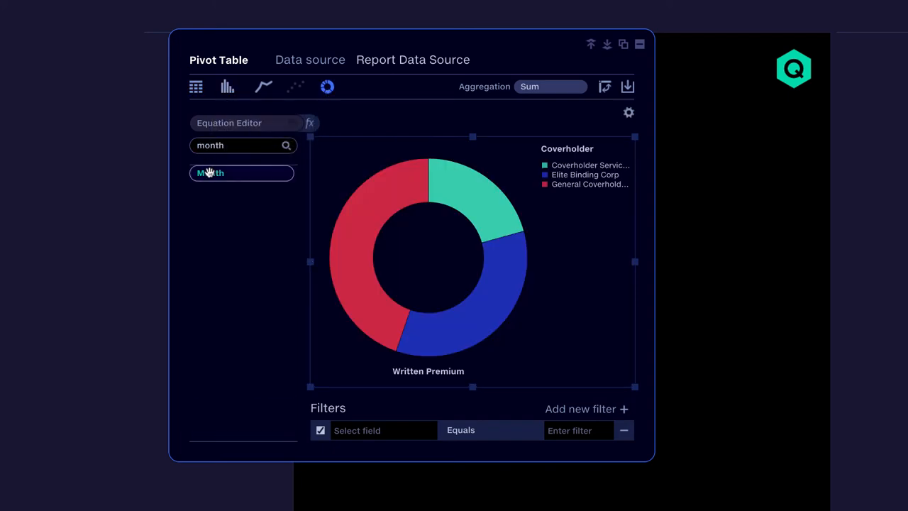
{"action": "left_click", "coordinate": [227, 87]}
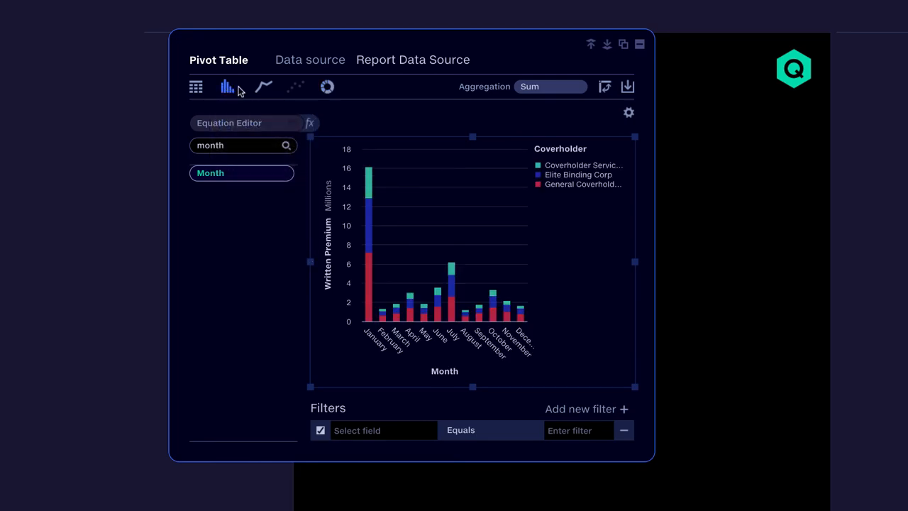